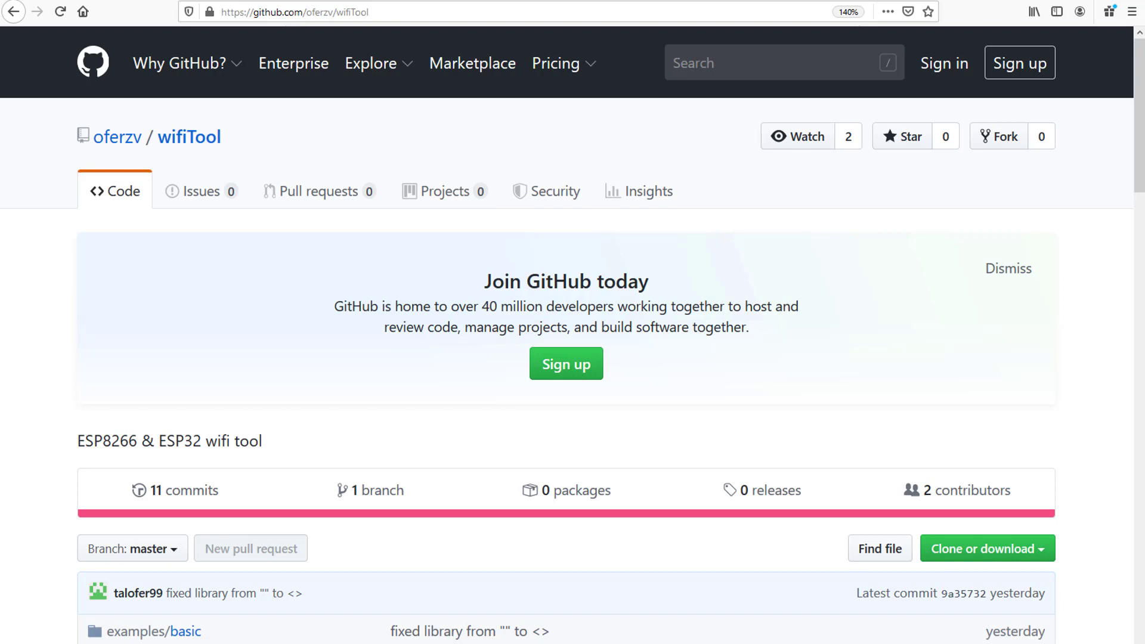
pyautogui.moveTo(297, 307)
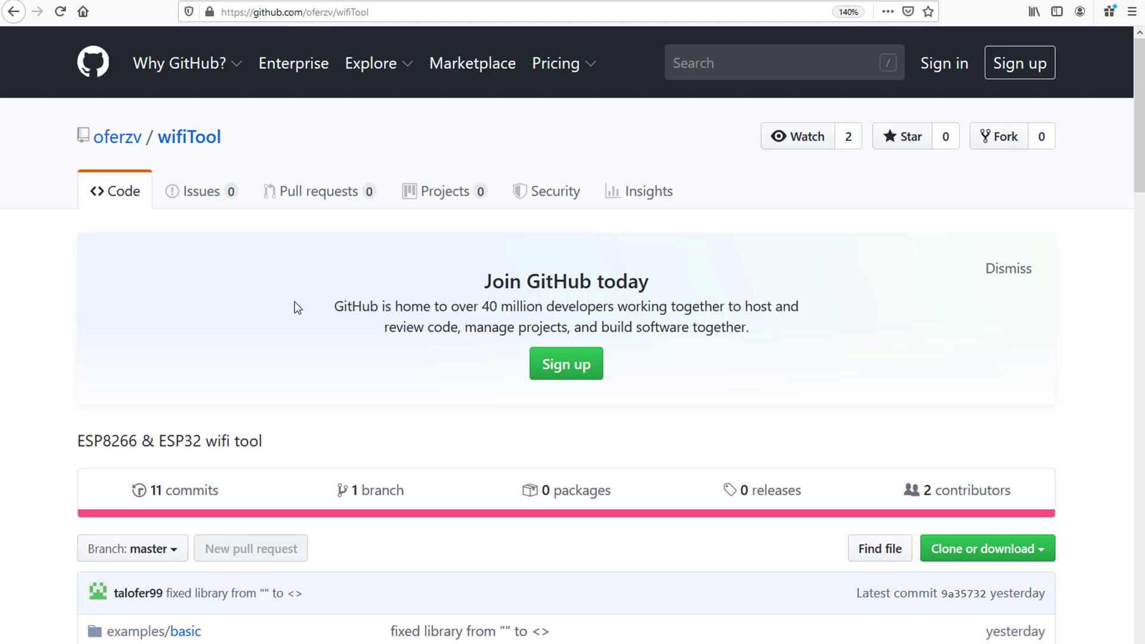
pyautogui.moveTo(304, 505)
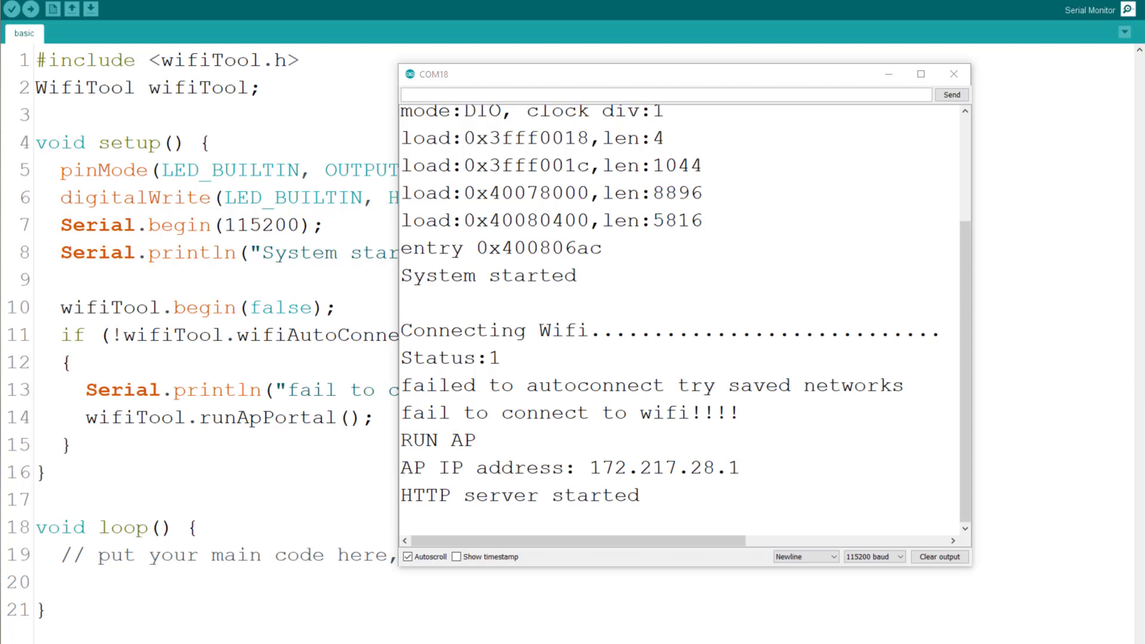
pyautogui.moveTo(619, 476)
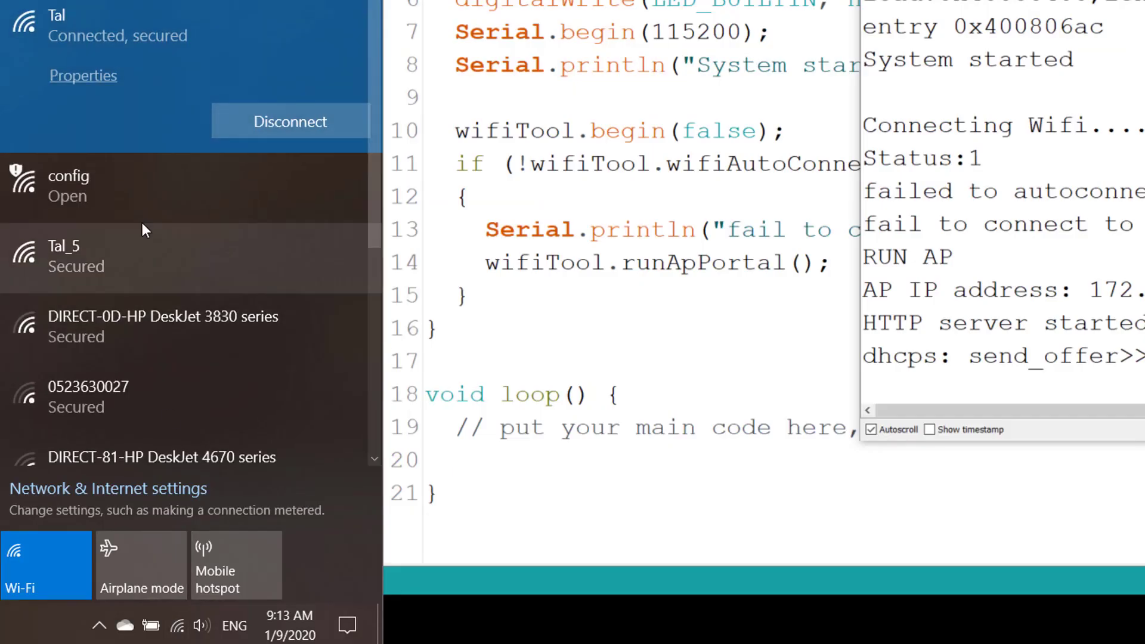
# Connect to the ESP32's open 'config' Wi-Fi network so the management portal loads
pyautogui.click(69, 186)
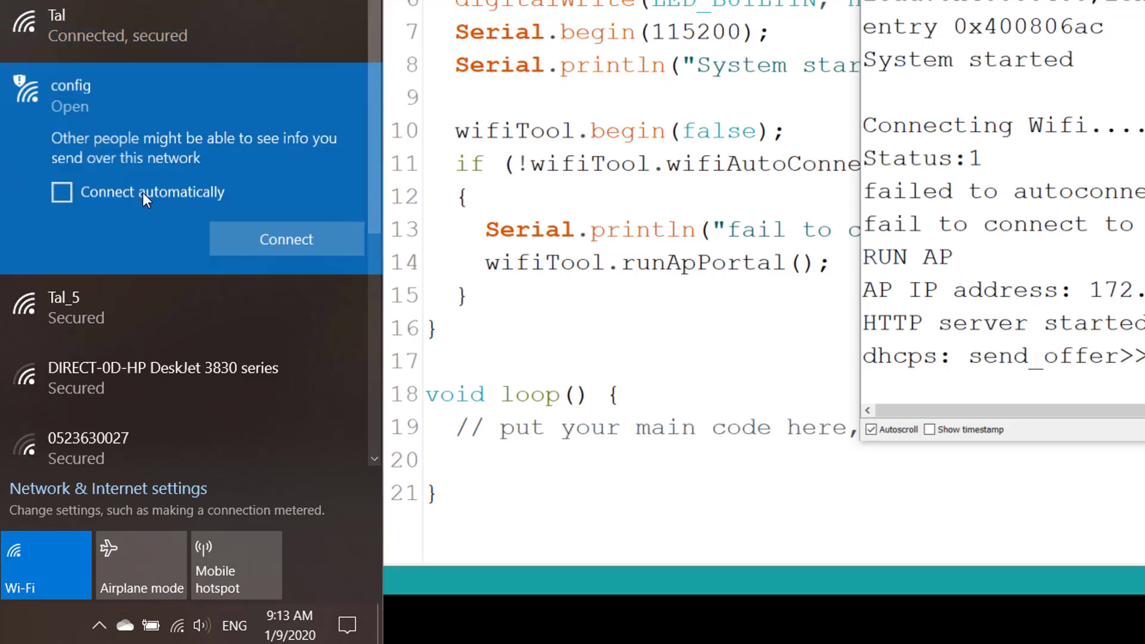
pyautogui.click(285, 239)
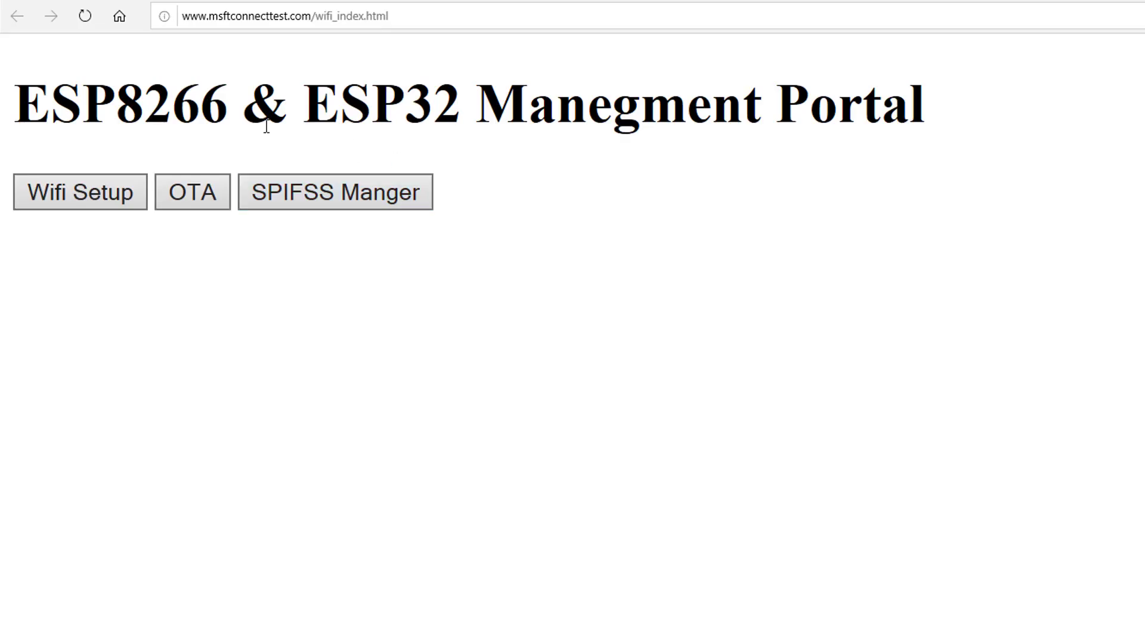
pyautogui.moveTo(426, 369)
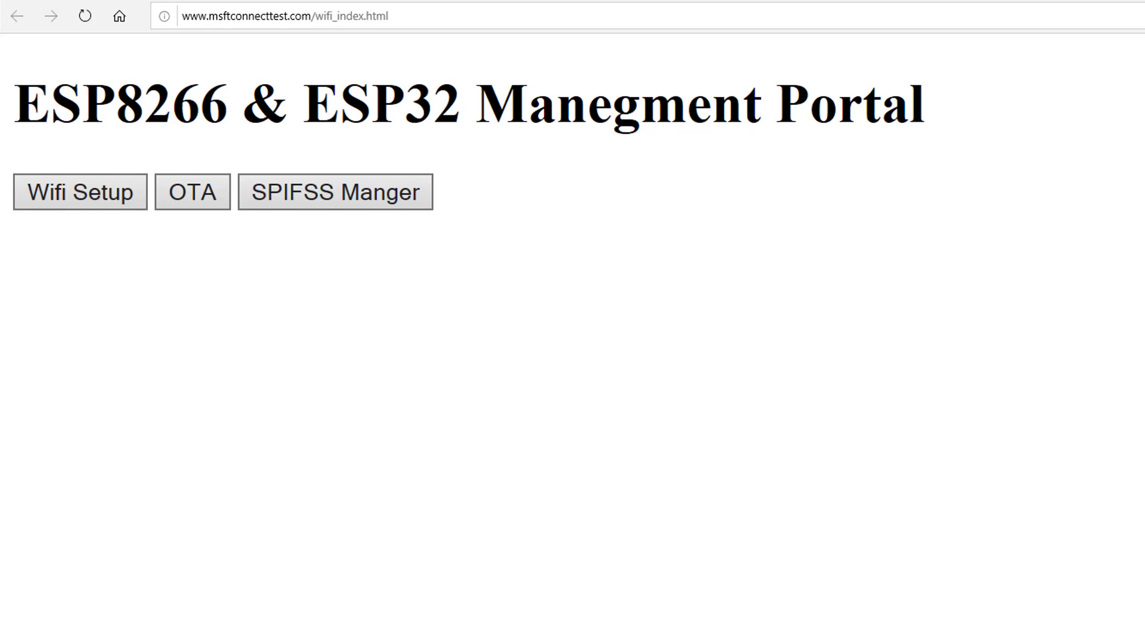
# View the Wifi Setup form and run a Wifi Scan for nearby networks
pyautogui.click(79, 192)
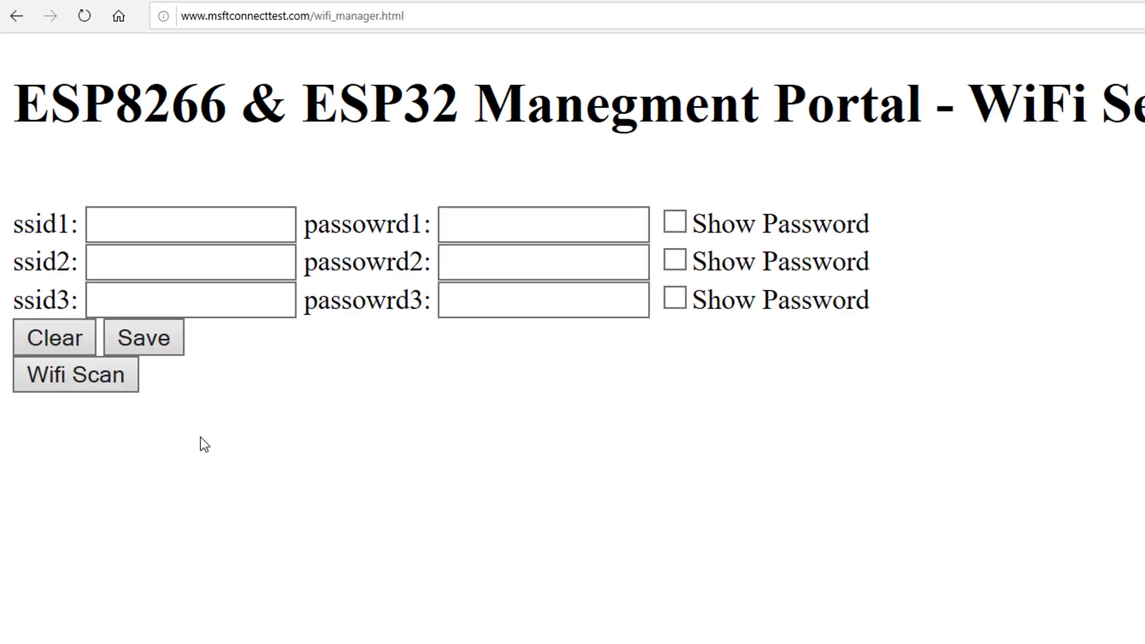
pyautogui.moveTo(204, 455)
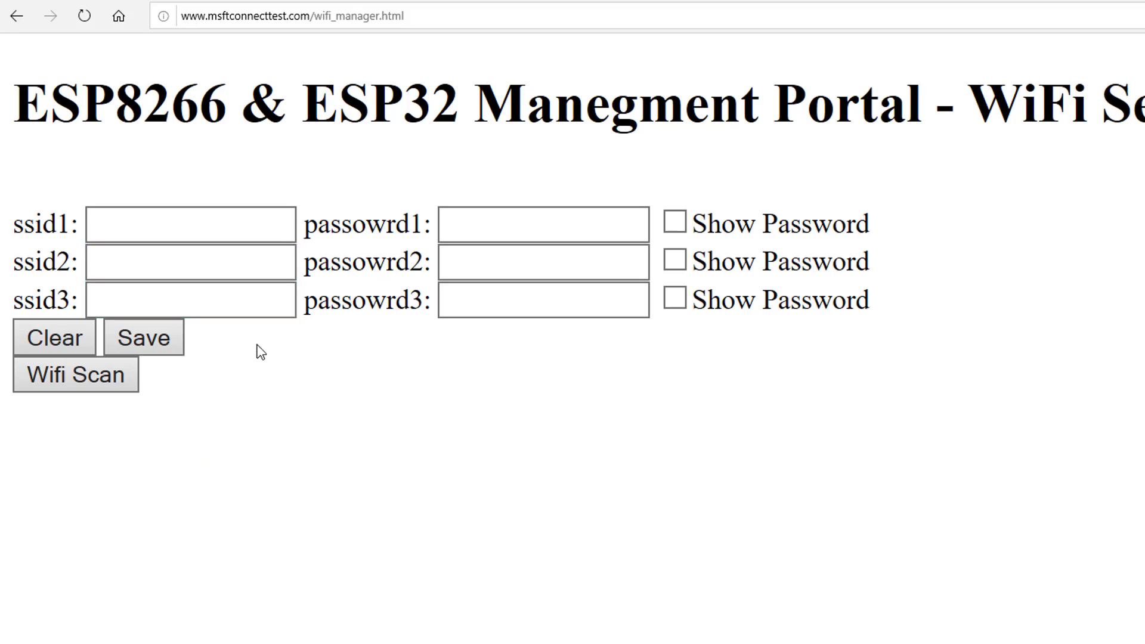
pyautogui.moveTo(239, 424)
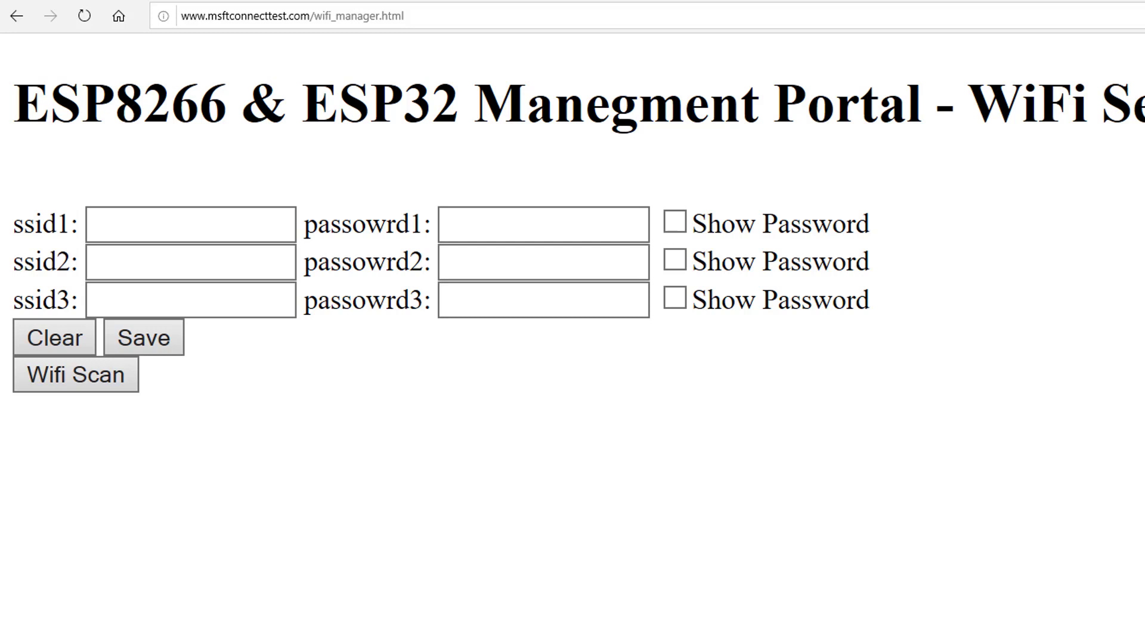
pyautogui.click(74, 375)
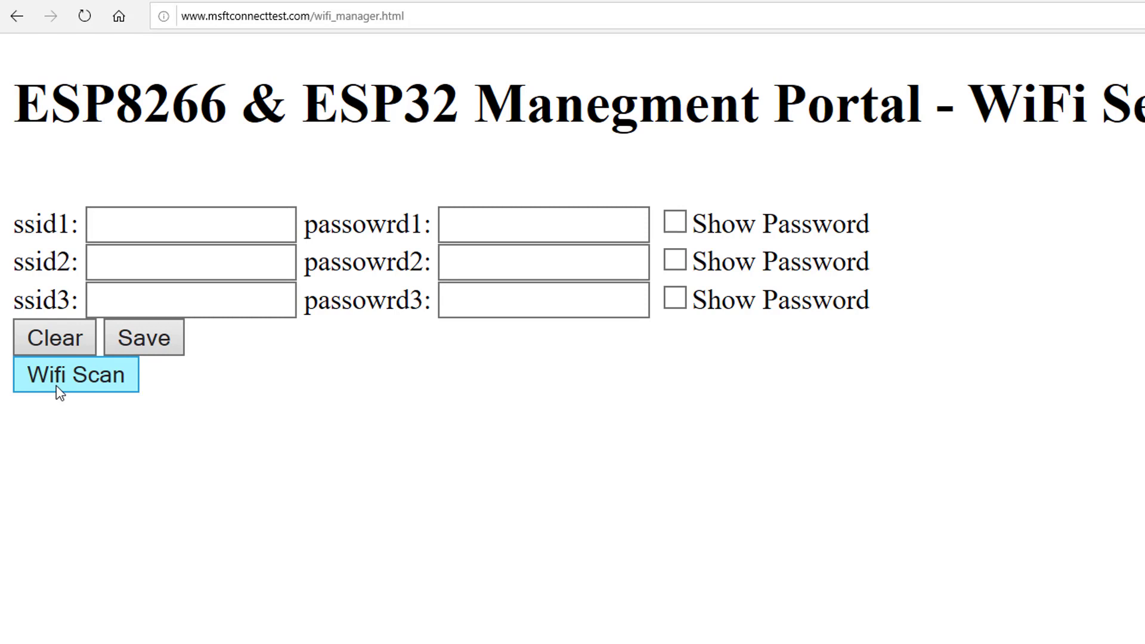
pyautogui.click(75, 374)
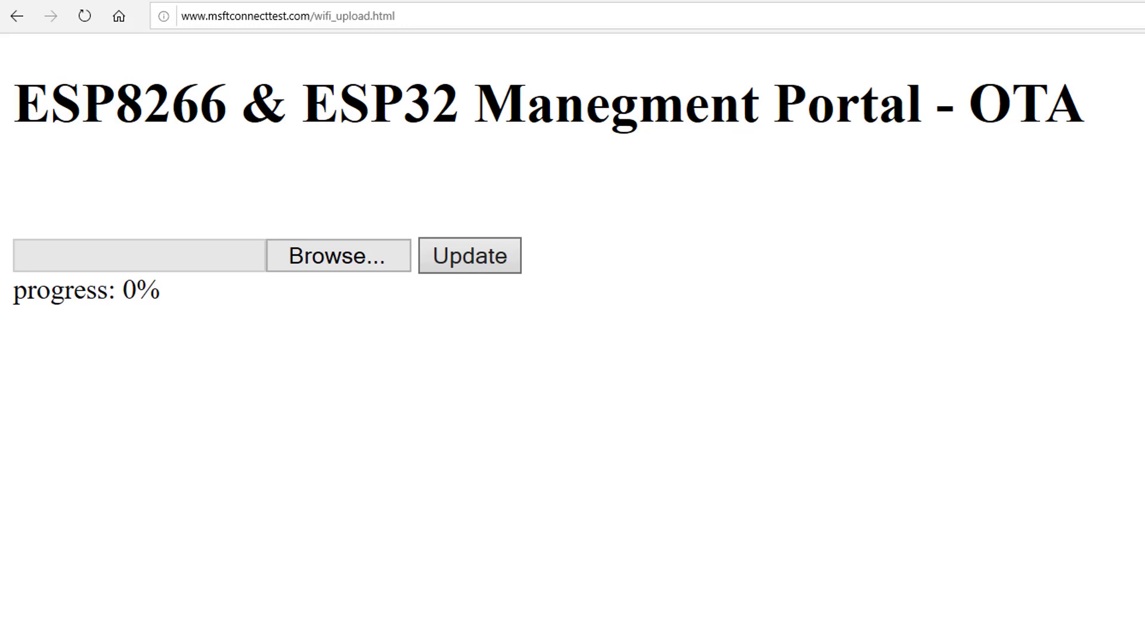
# View the SPIFSS Manger page listing the files stored on the ESP32
pyautogui.click(334, 191)
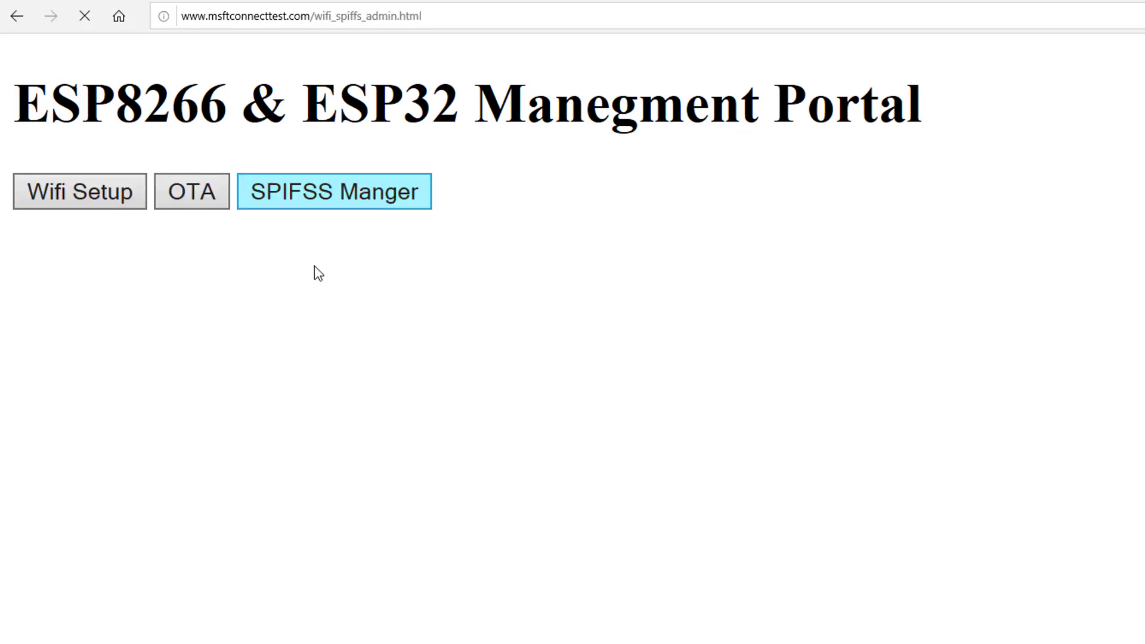
pyautogui.click(334, 191)
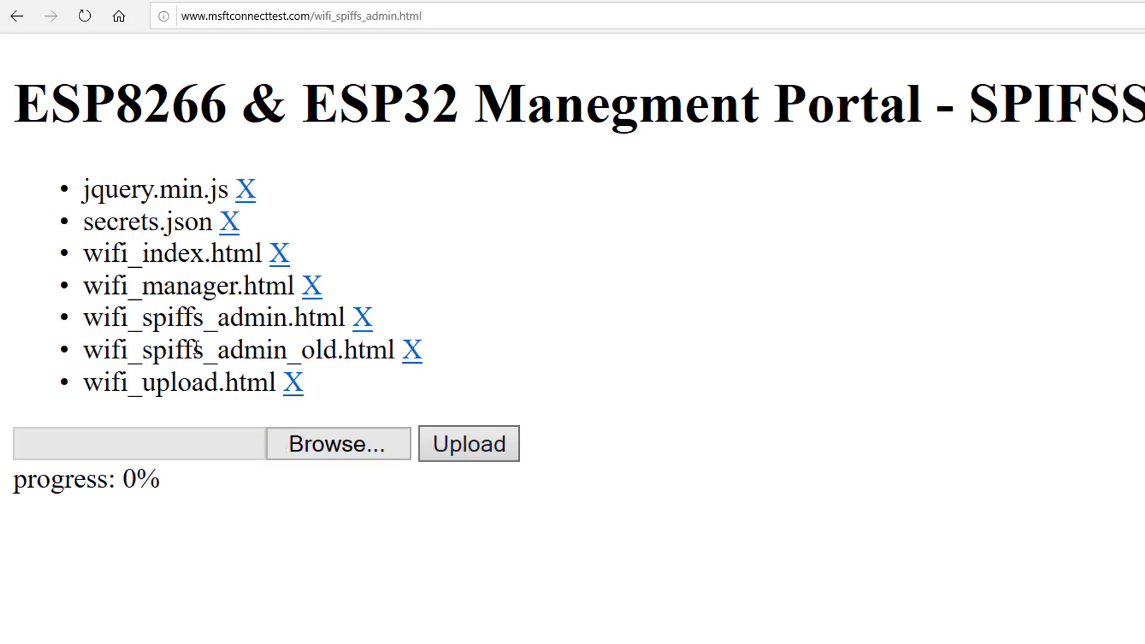
pyautogui.moveTo(138, 344)
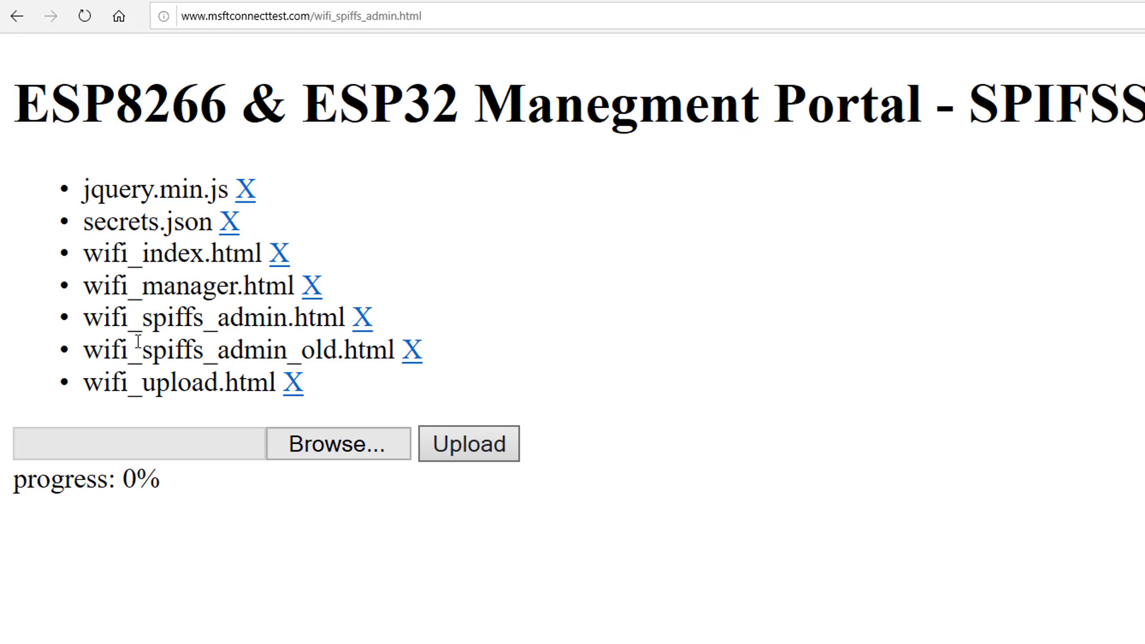
pyautogui.click(139, 443)
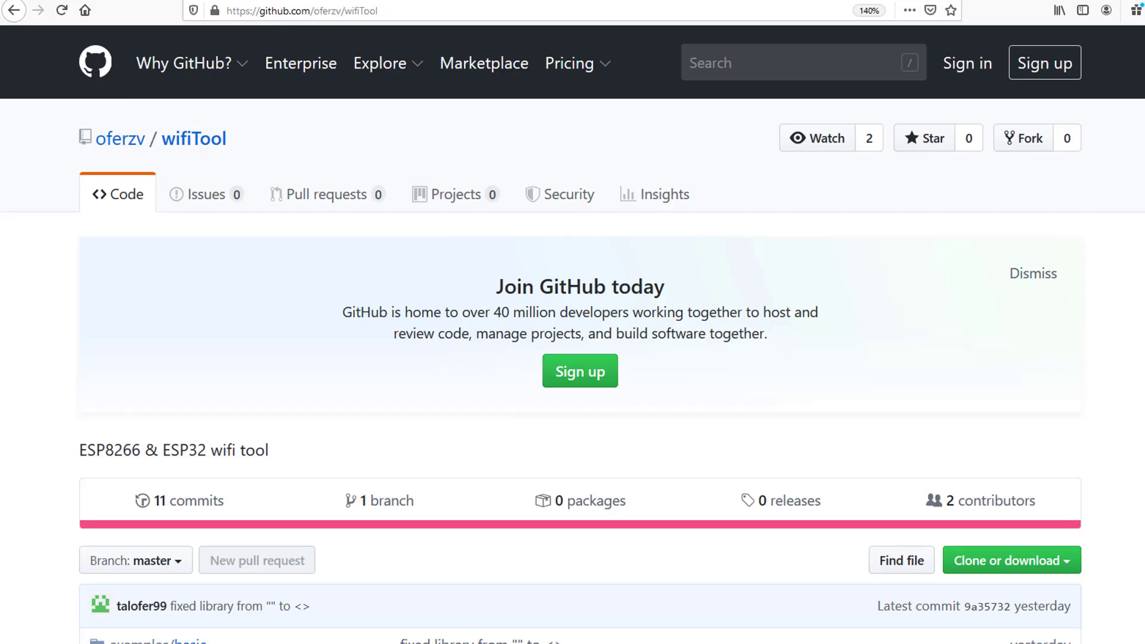
pyautogui.moveTo(660, 278)
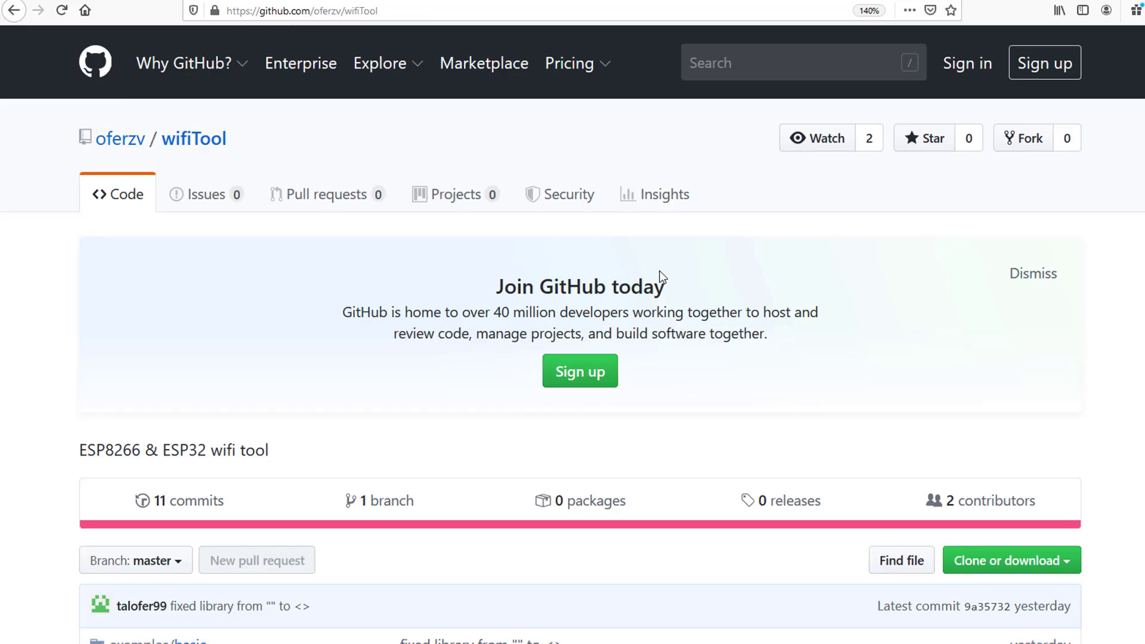
pyautogui.moveTo(1029, 458)
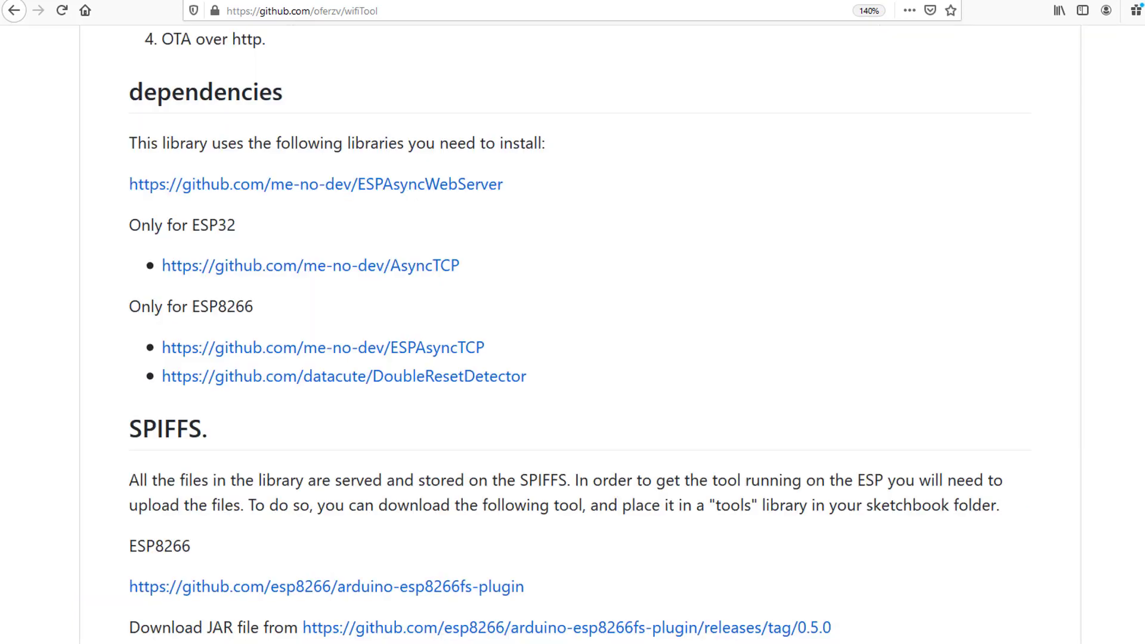
pyautogui.moveTo(330, 300)
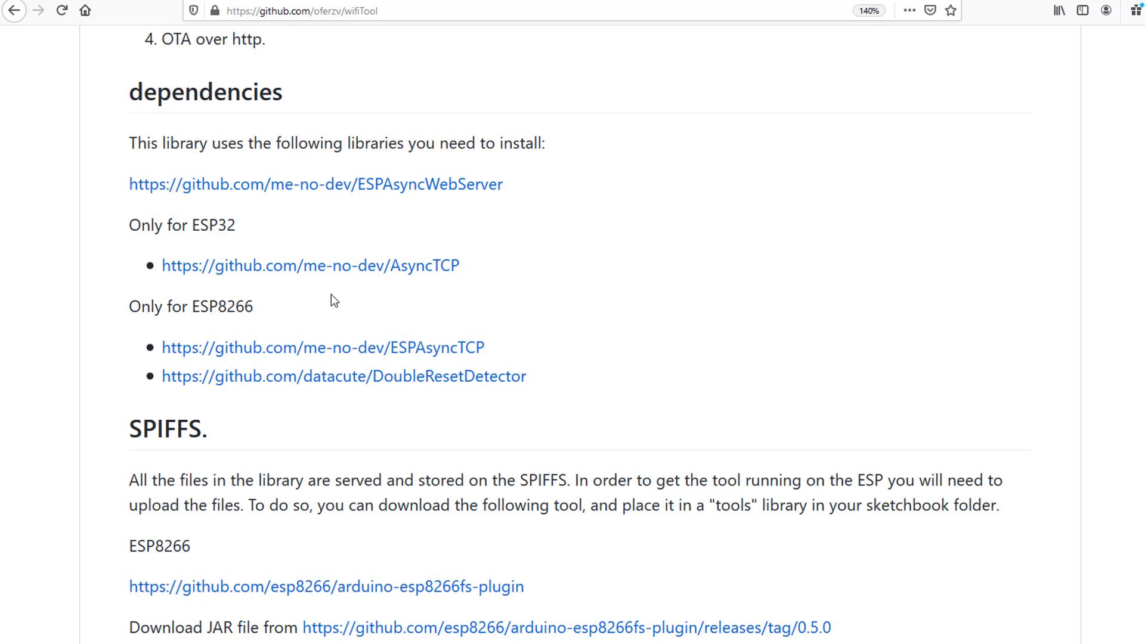
pyautogui.moveTo(172, 429)
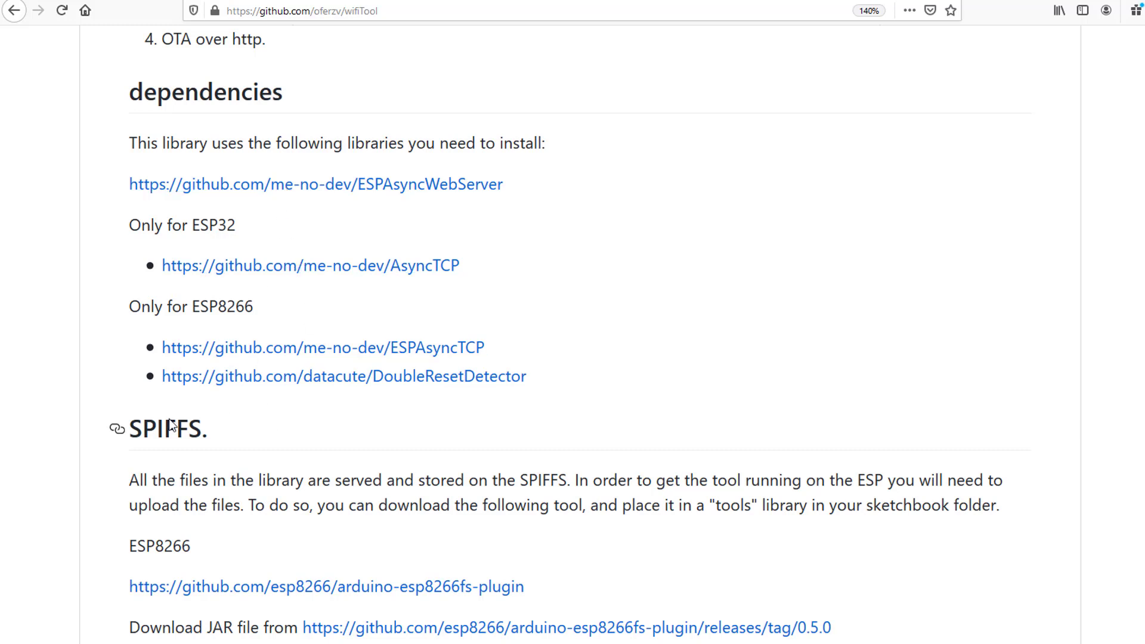
pyautogui.moveTo(172, 425)
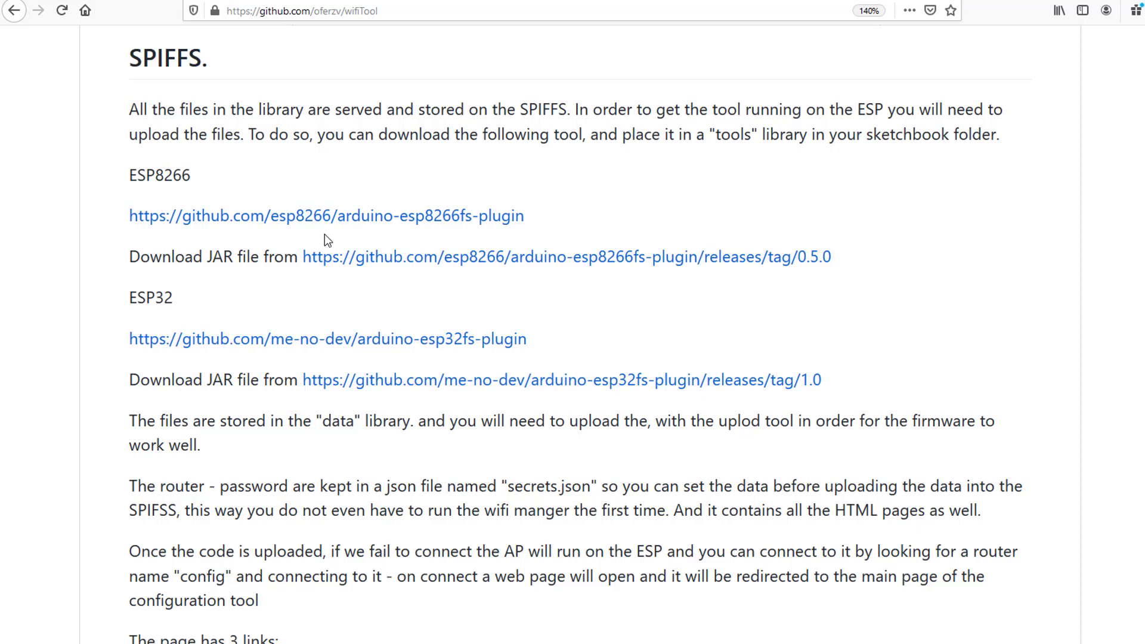
pyautogui.moveTo(32, 427)
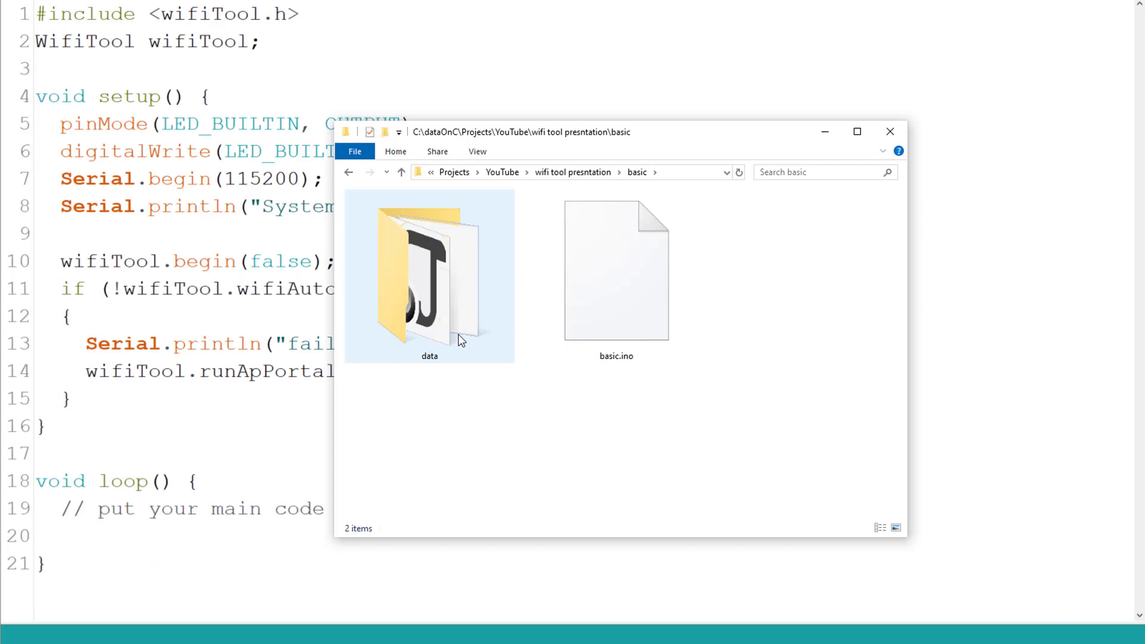
pyautogui.moveTo(430, 301)
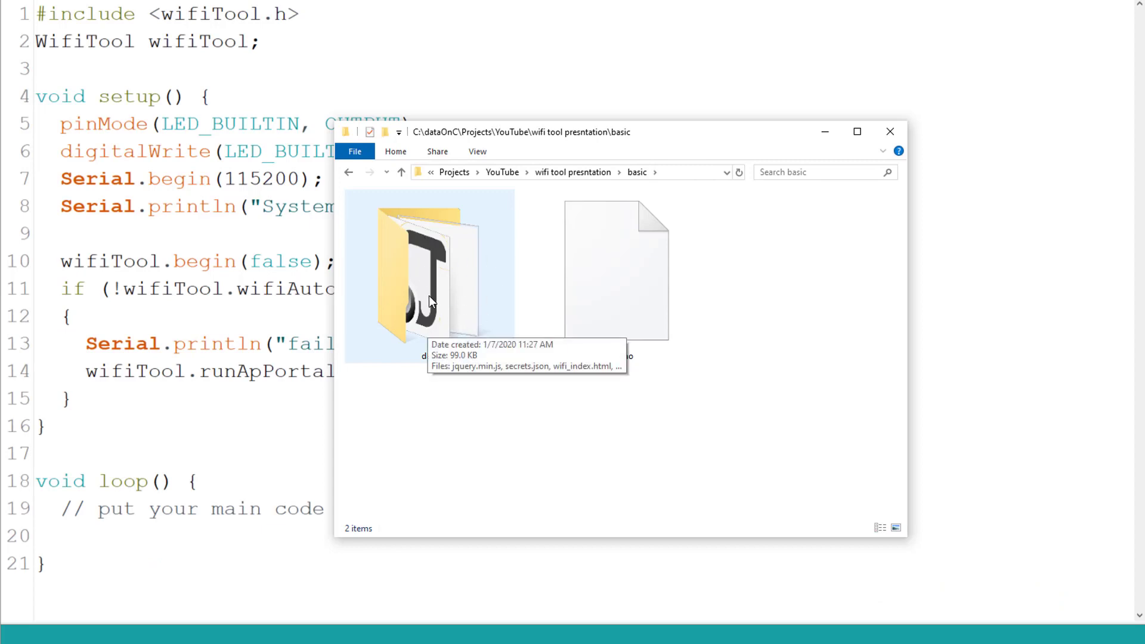
# Browse the sketch's data folder and single out the secrets.json credentials file
pyautogui.doubleClick(429, 278)
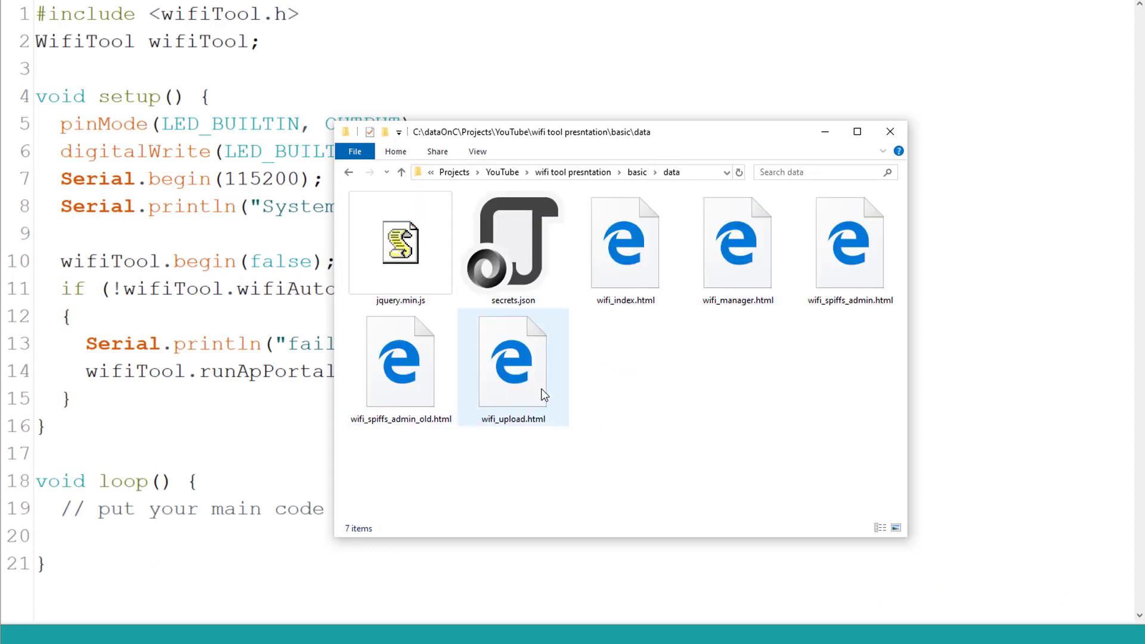
pyautogui.moveTo(624, 241)
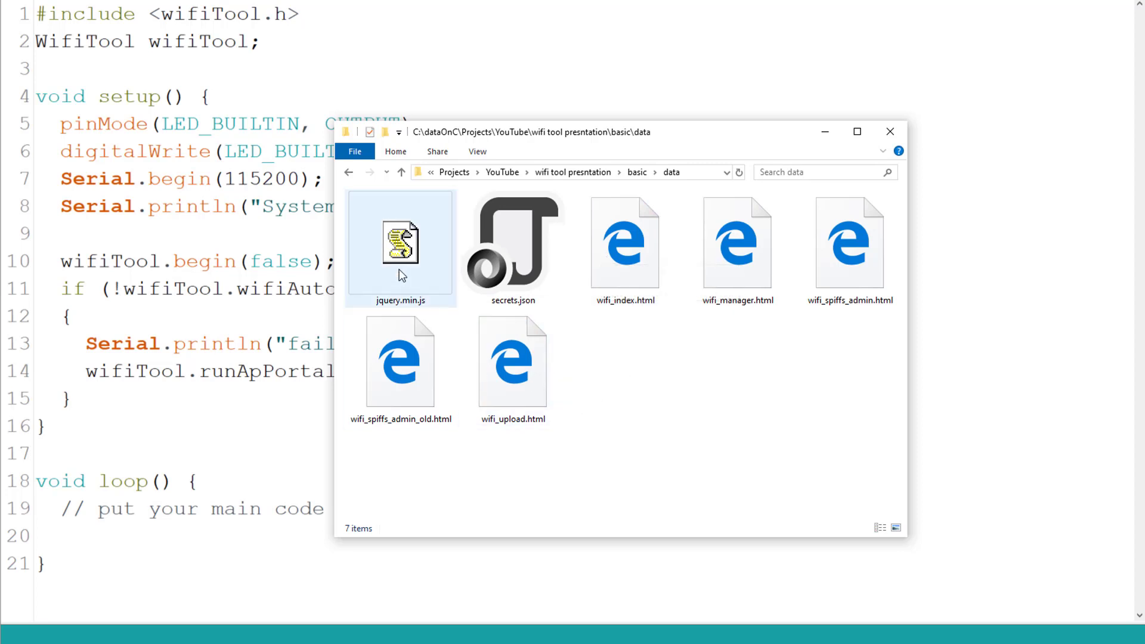
pyautogui.click(512, 248)
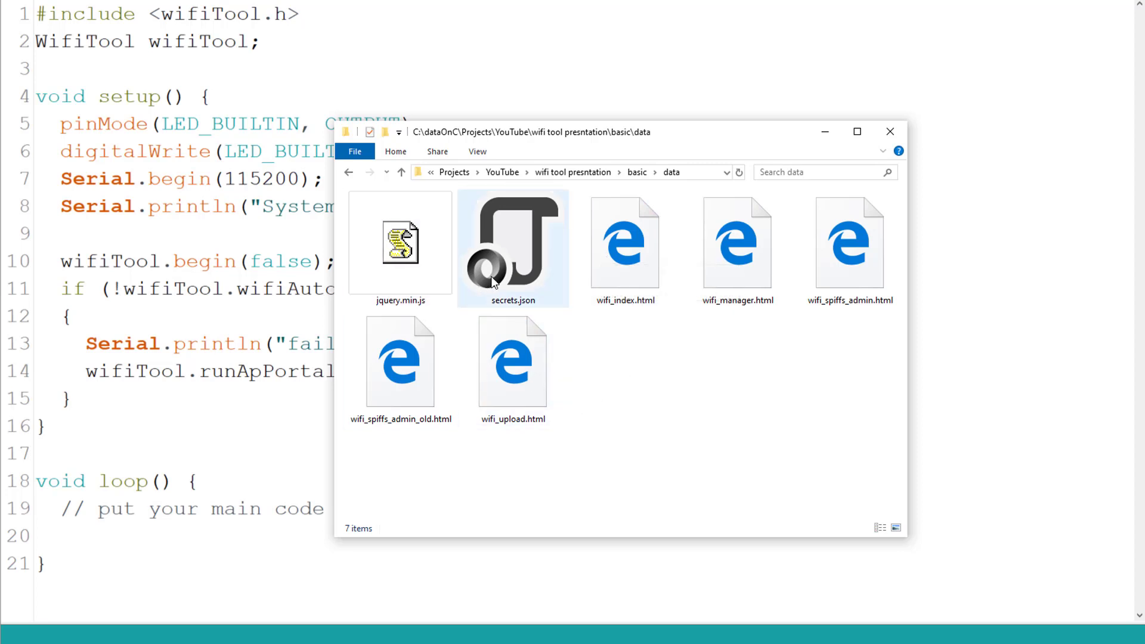
pyautogui.moveTo(513, 248)
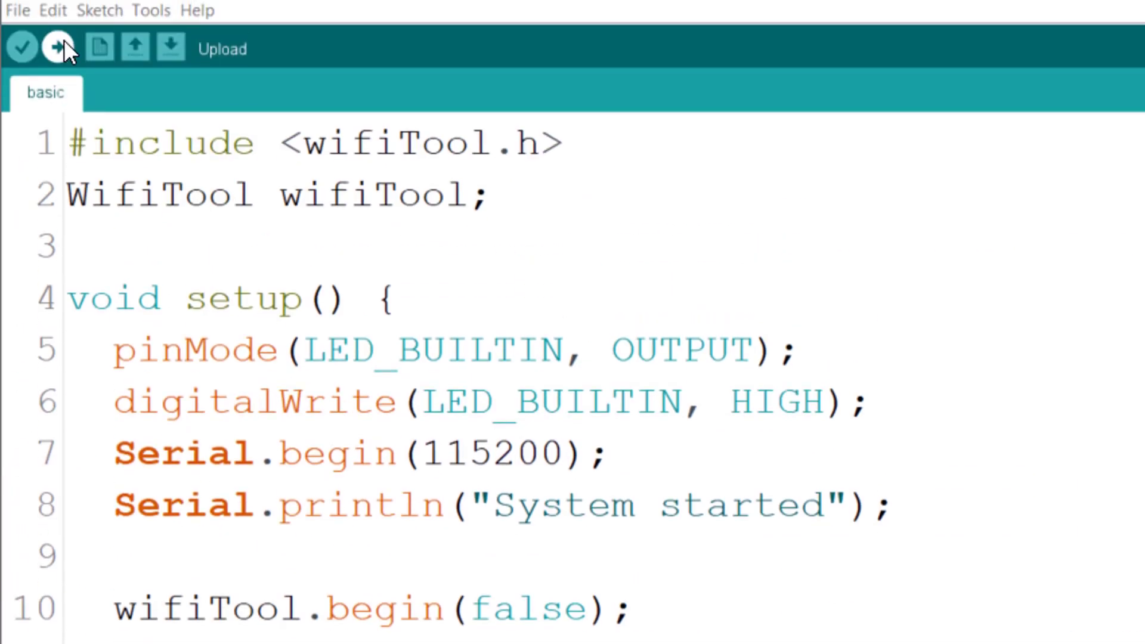
# Start uploading the basic wifiTool sketch to the ESP32
pyautogui.click(56, 47)
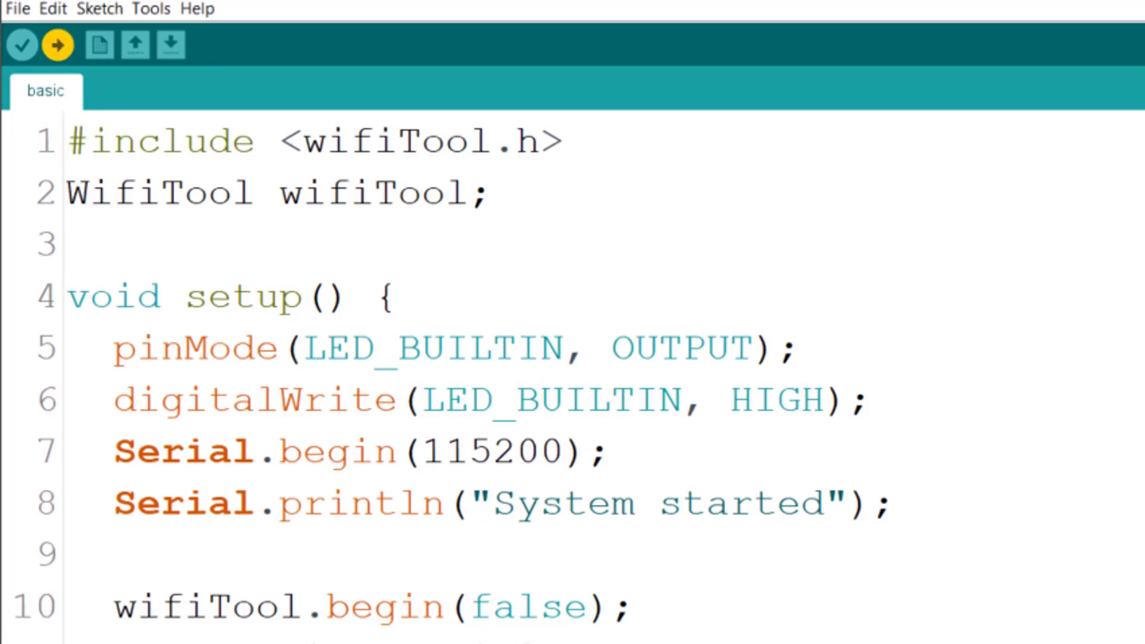
pyautogui.click(56, 44)
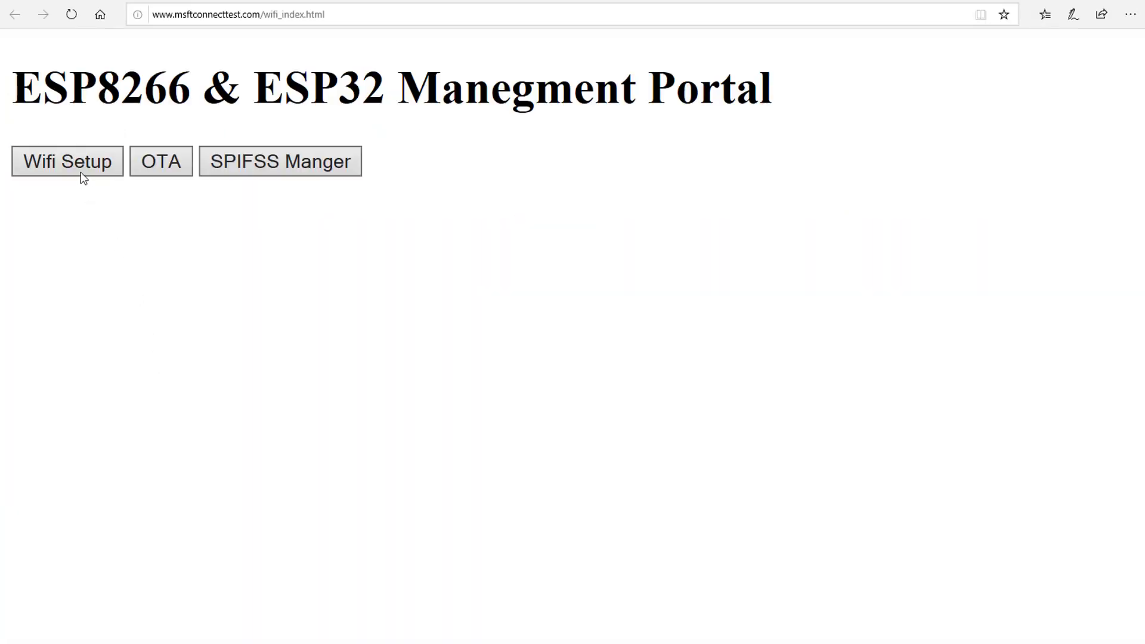
# Go to the Wifi Setup page from the portal home
pyautogui.click(66, 161)
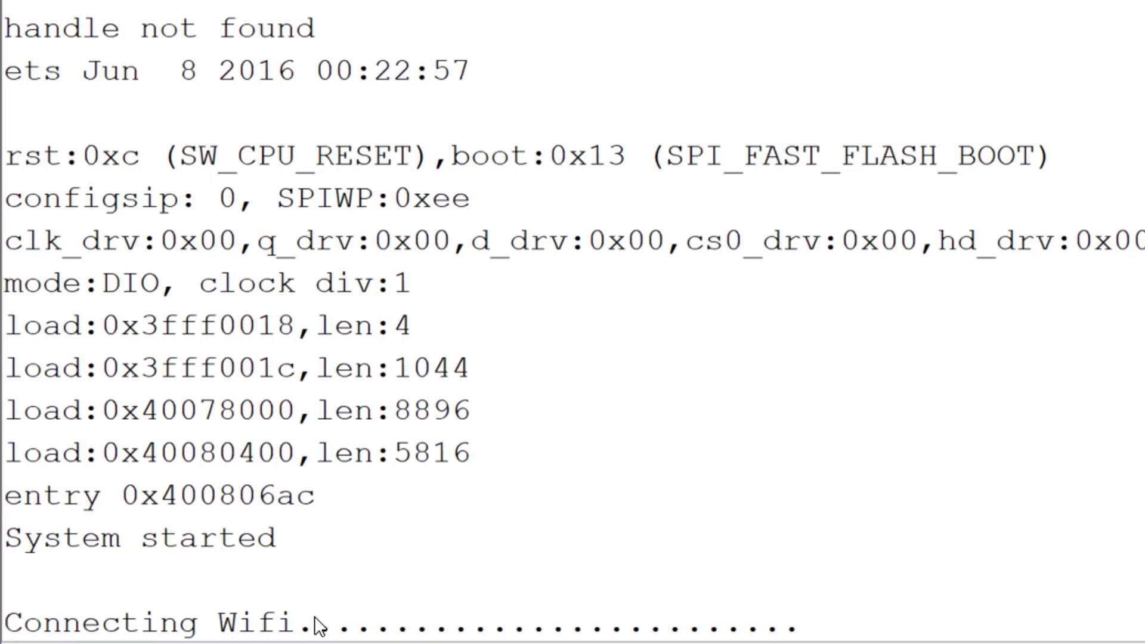
# Scroll the serial log to the 'WiFi connected' message with IP 10.0.0.6
pyautogui.scroll(-3)
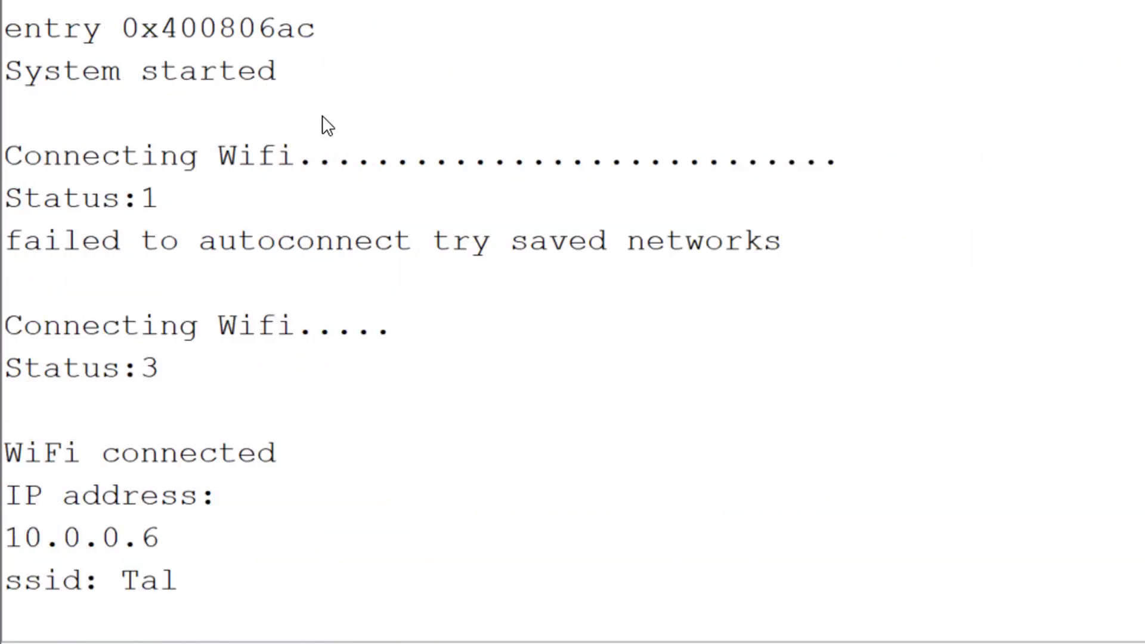
pyautogui.moveTo(279, 337)
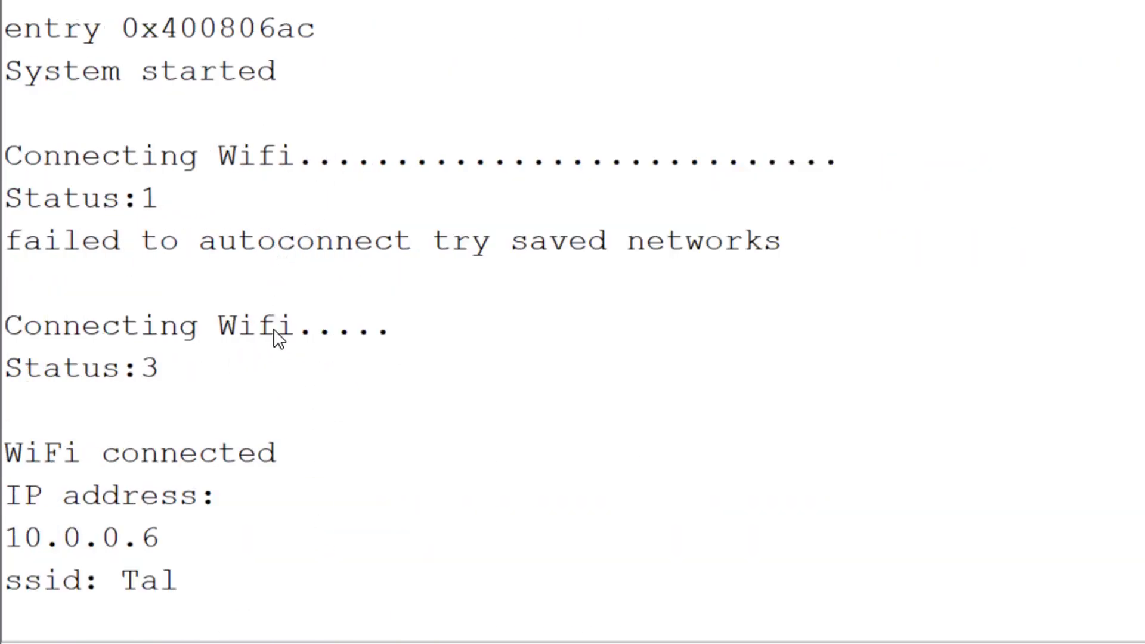
pyautogui.moveTo(162, 533)
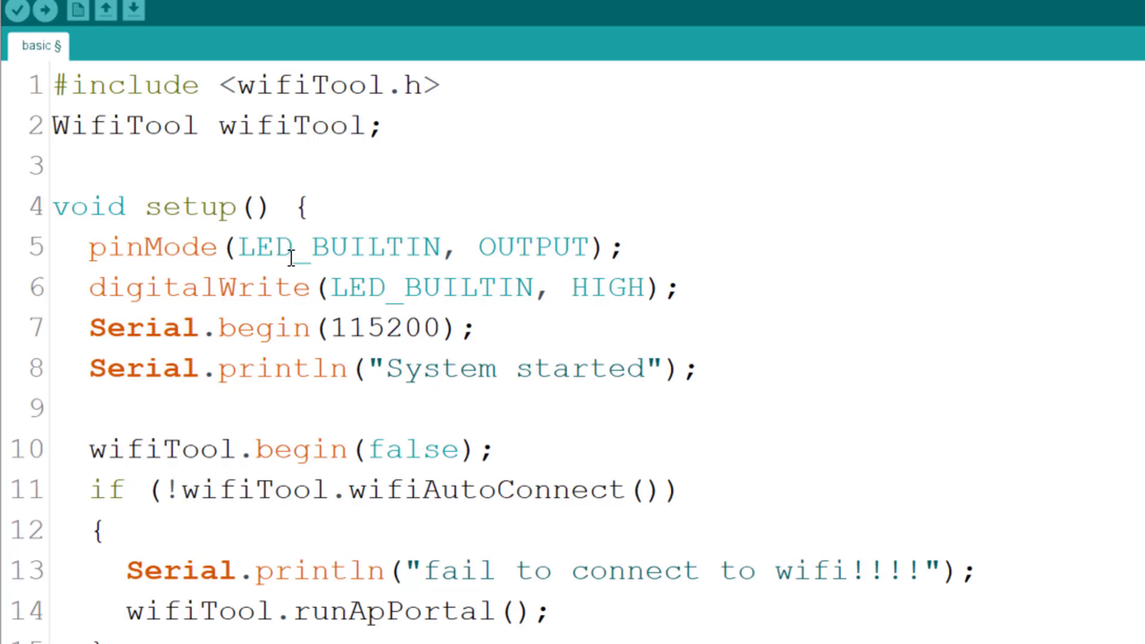
pyautogui.moveTo(304, 407)
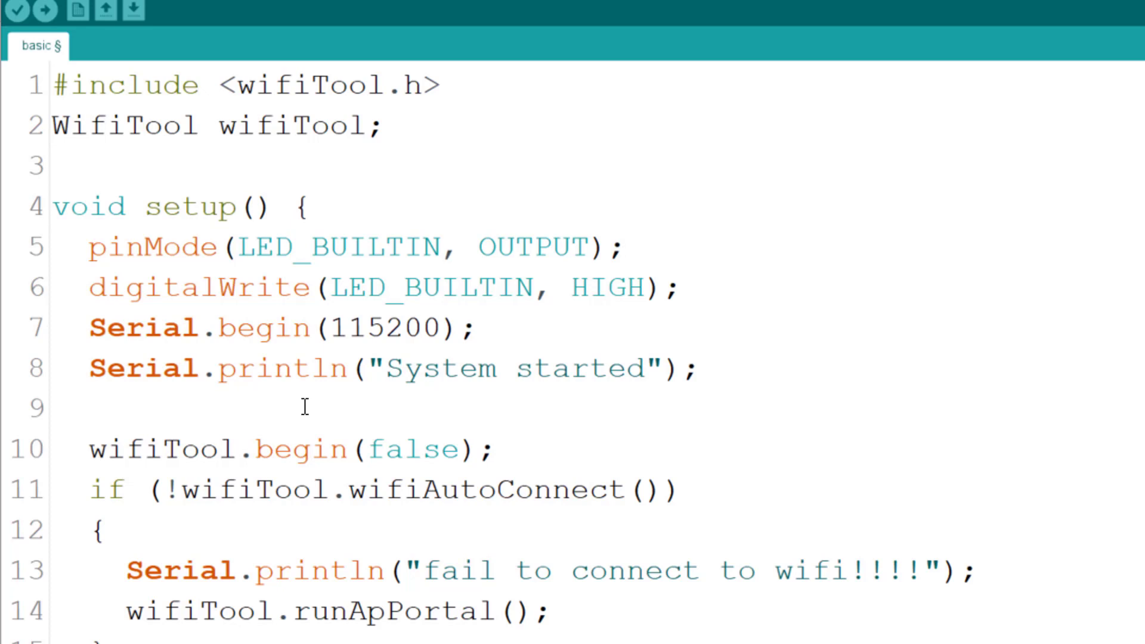
# Highlight the wifiAutoConnect fallback call in the basic sketch's setup code
pyautogui.doubleClick(412, 447)
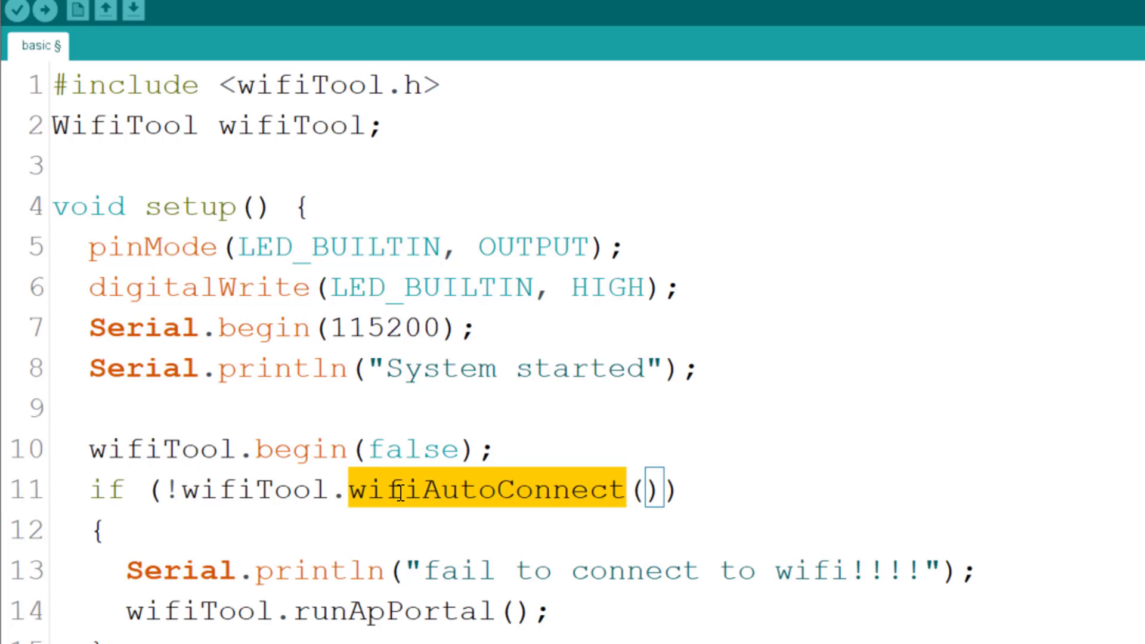
pyautogui.moveTo(391, 528)
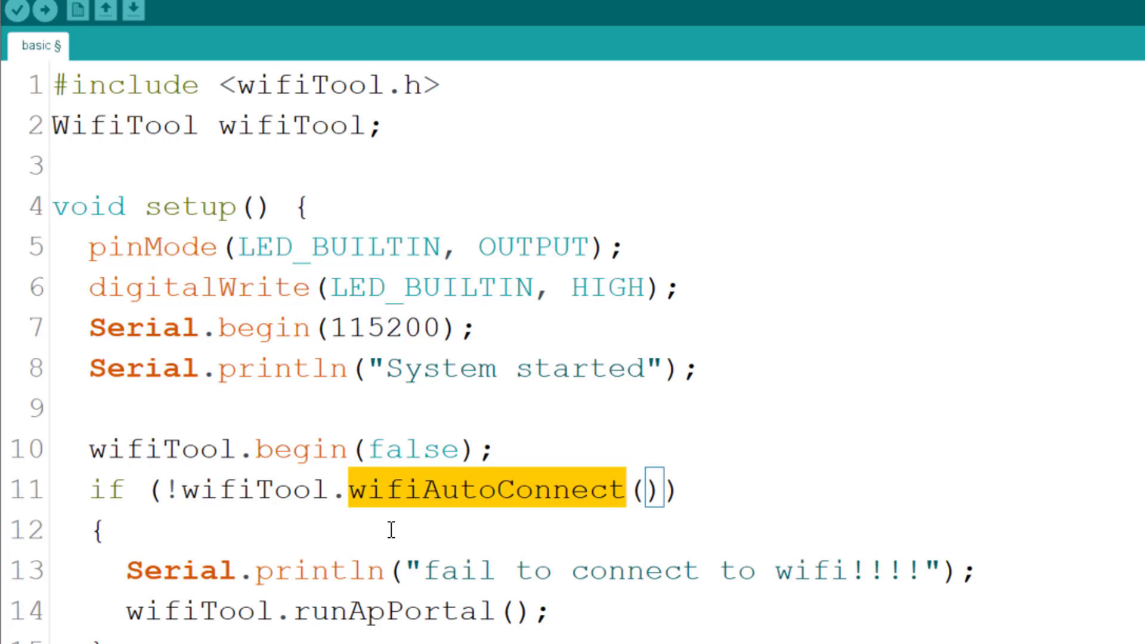
pyautogui.doubleClick(391, 611)
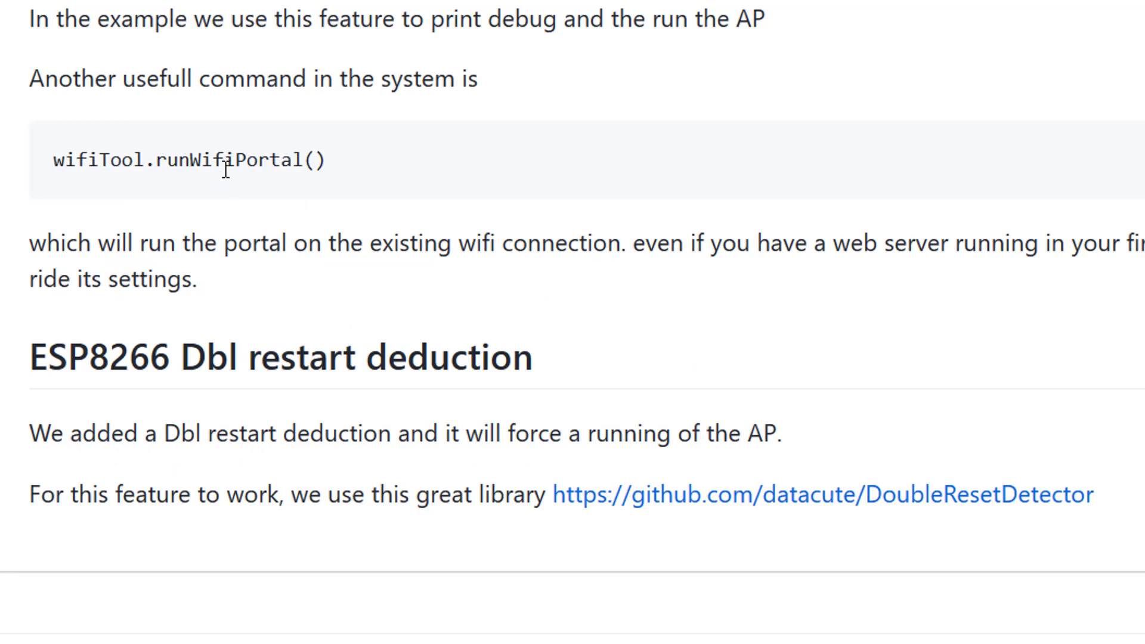
pyautogui.moveTo(231, 202)
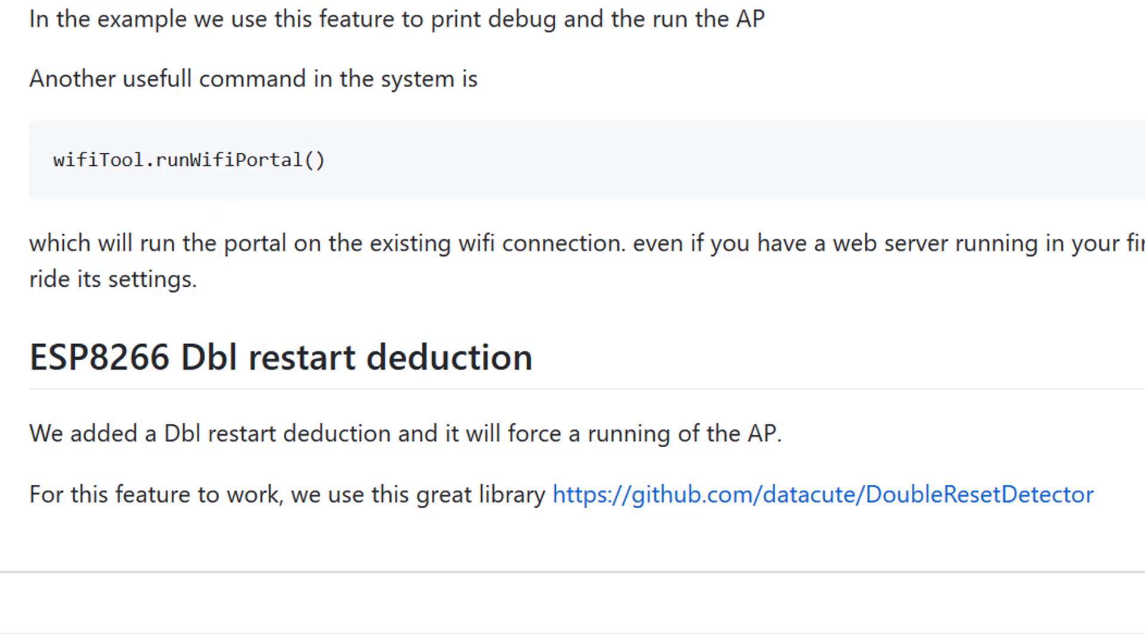
pyautogui.moveTo(236, 413)
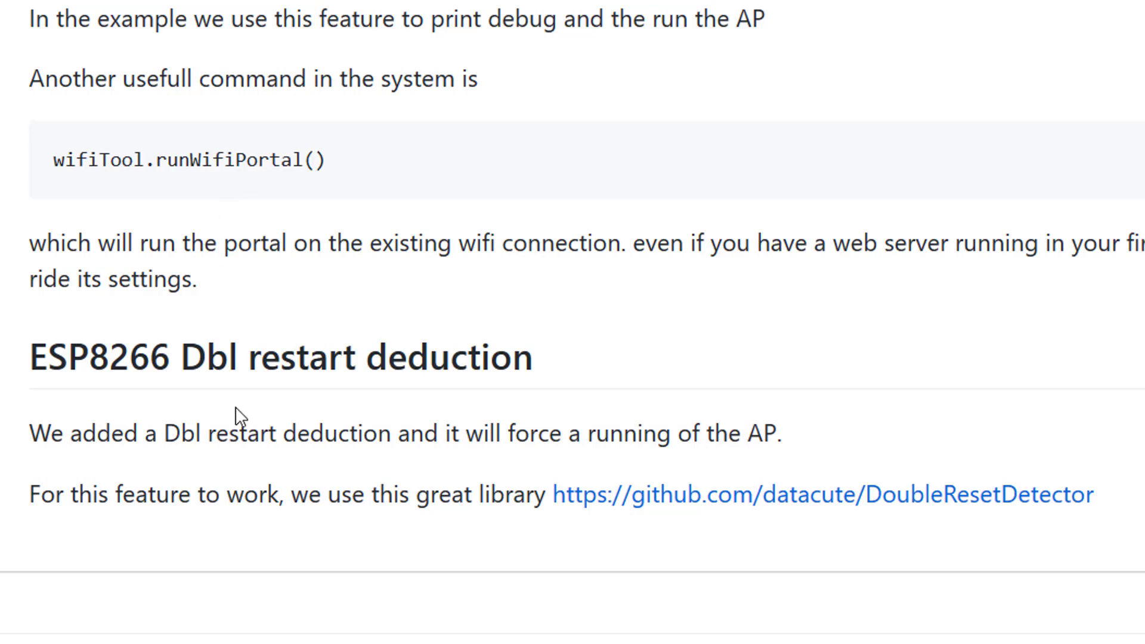